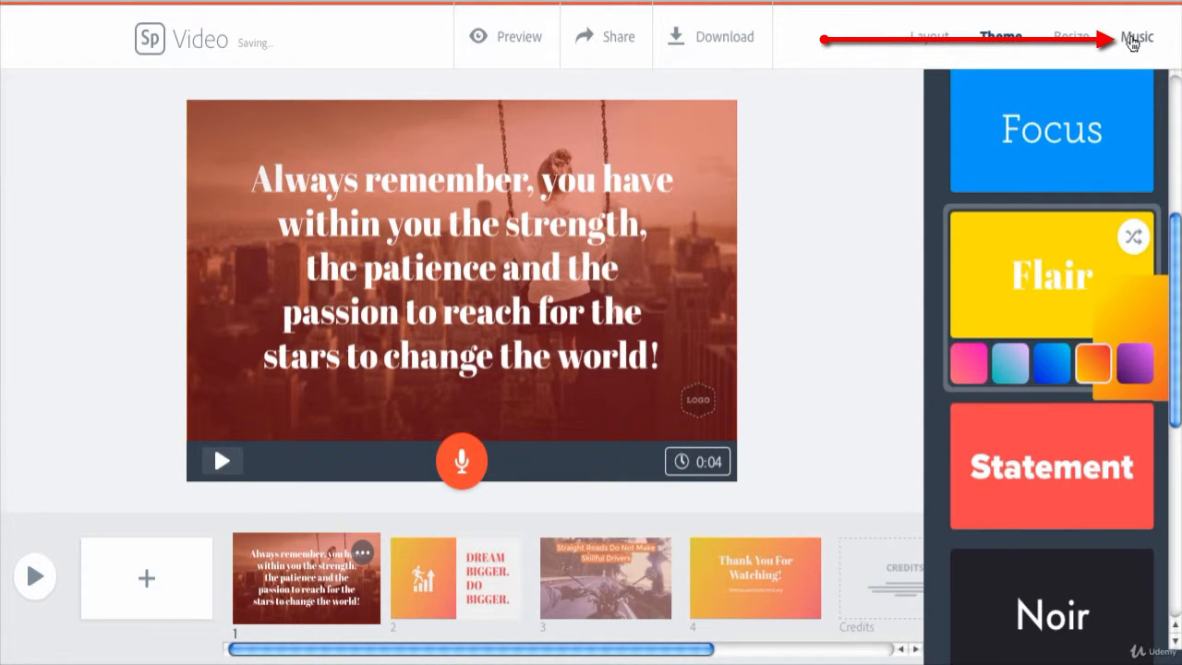
# Enable background music with Sweet Arrival and browse the mood categories of tracks.
pyautogui.click(1136, 36)
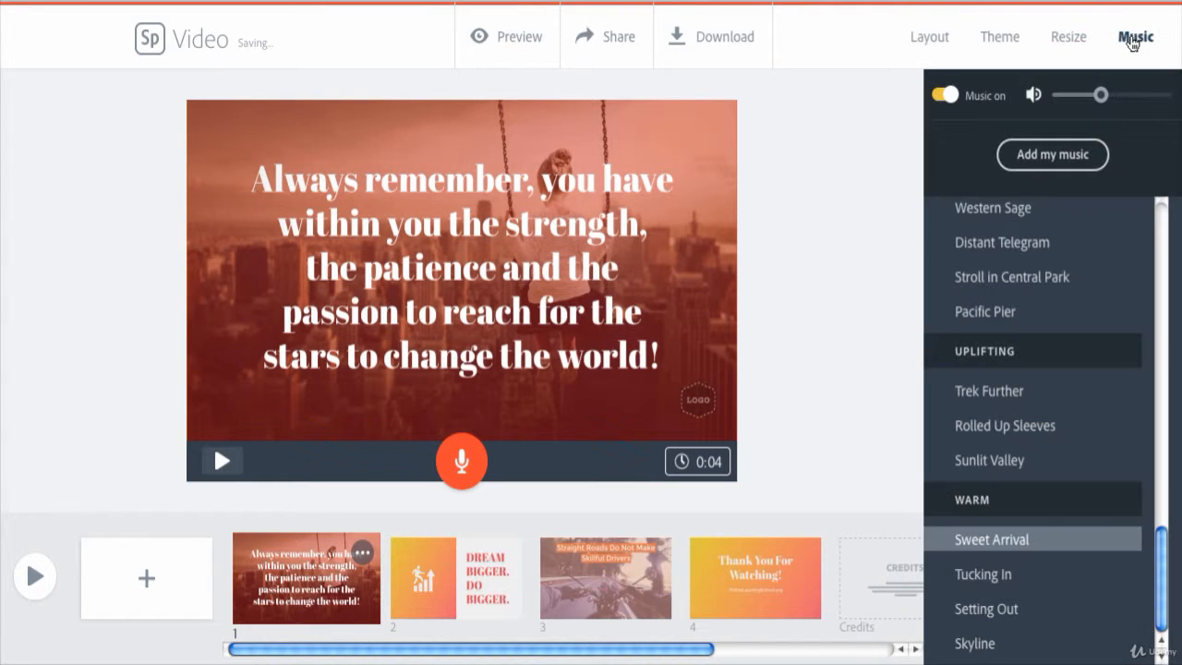
pyautogui.click(991, 538)
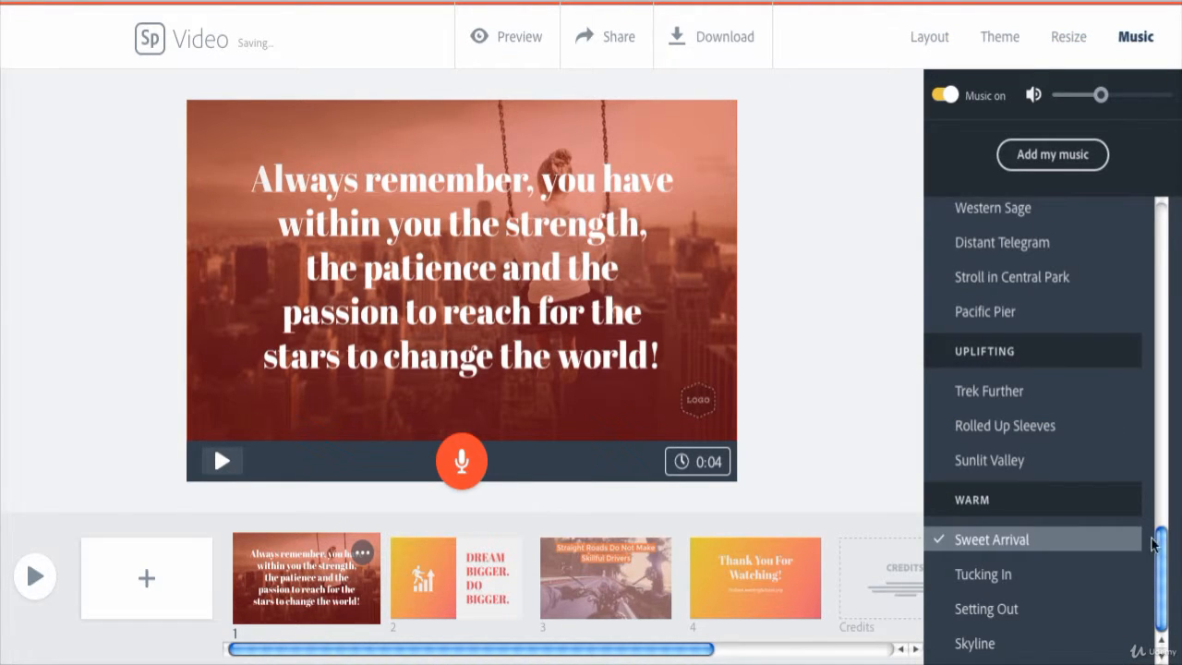
pyautogui.scroll(3)
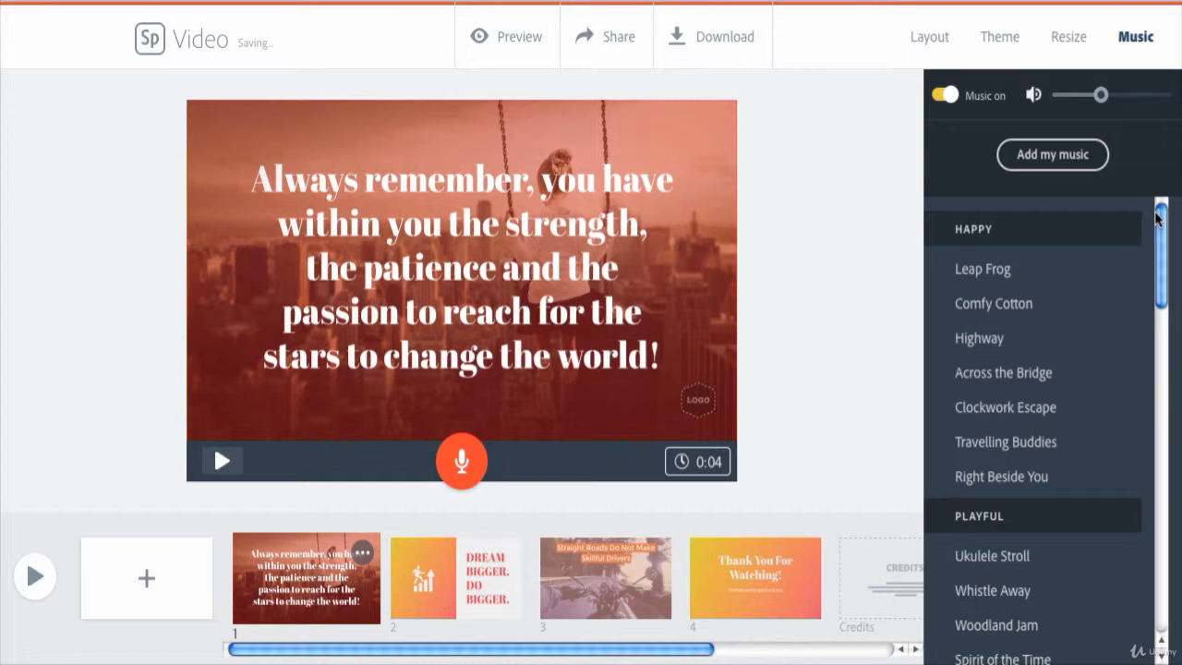
pyautogui.scroll(-3)
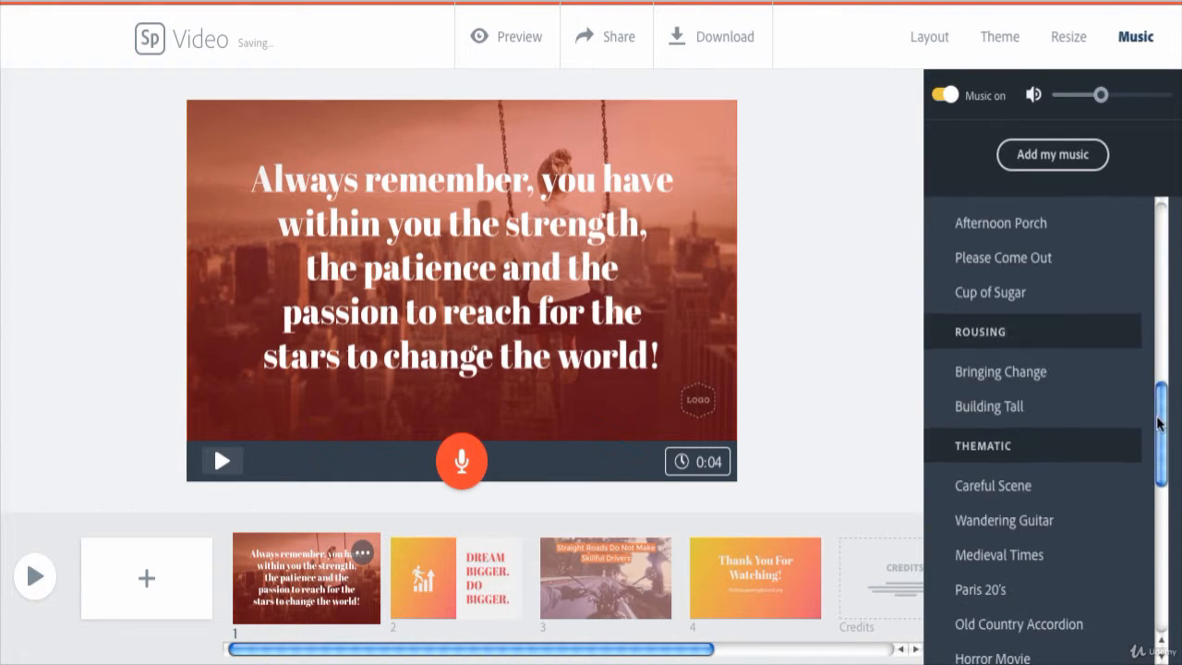
pyautogui.scroll(-3)
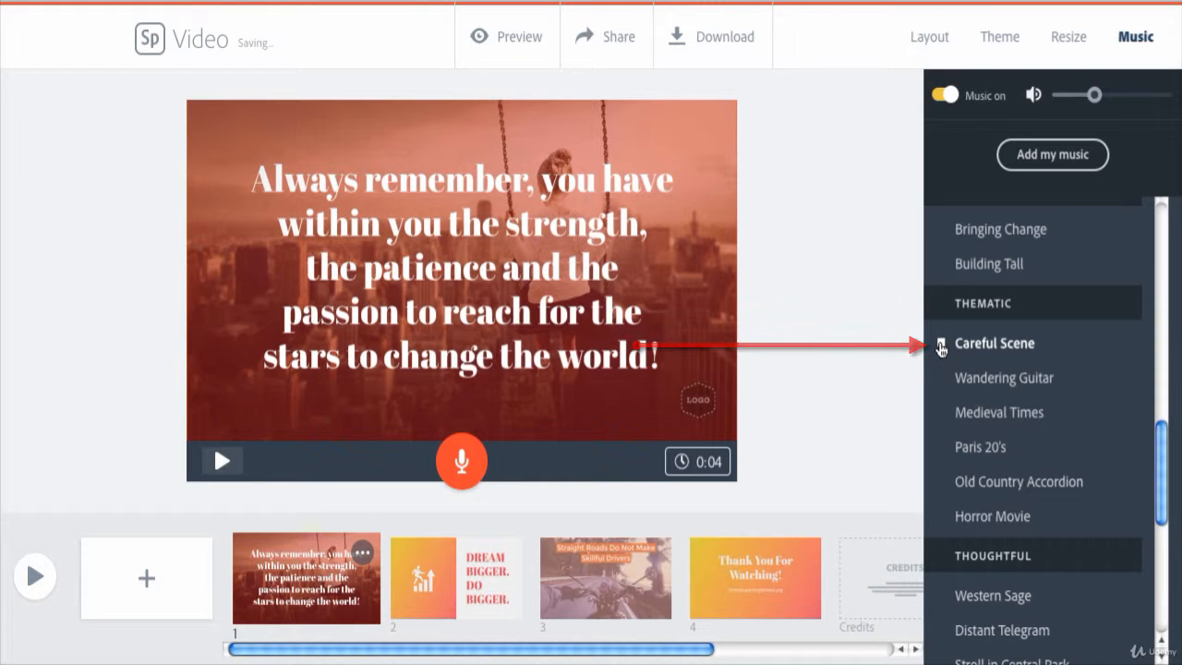
pyautogui.scroll(-3)
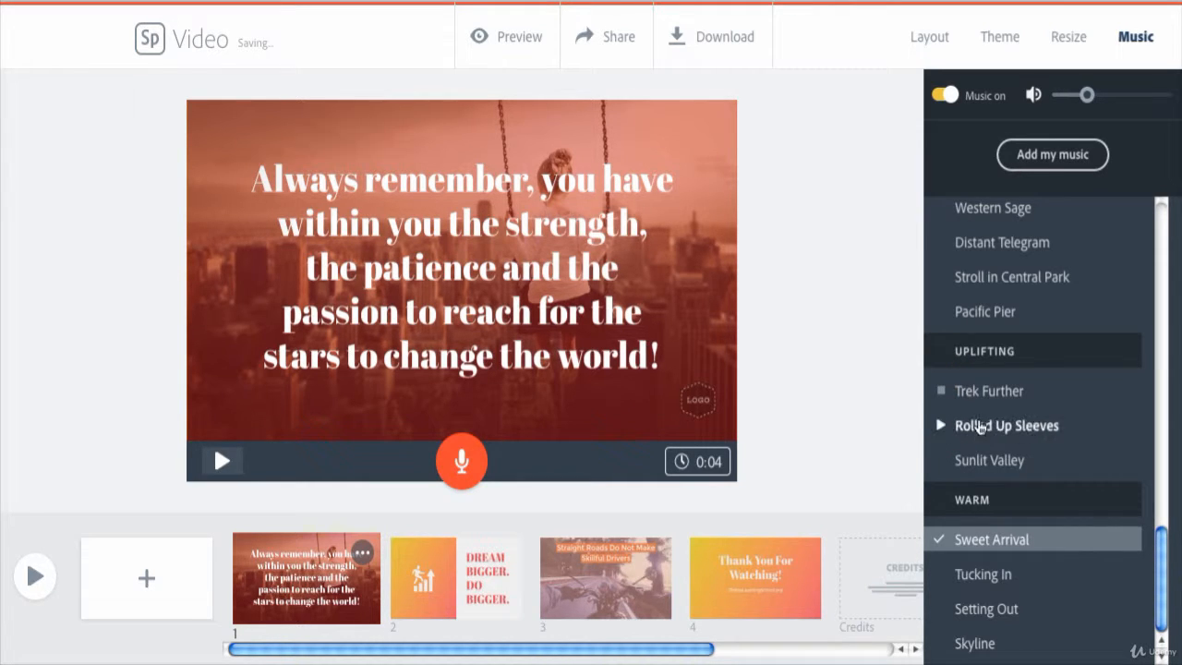
# Choose Trek Further from Uplifting as the soundtrack and lower its volume.
pyautogui.click(989, 390)
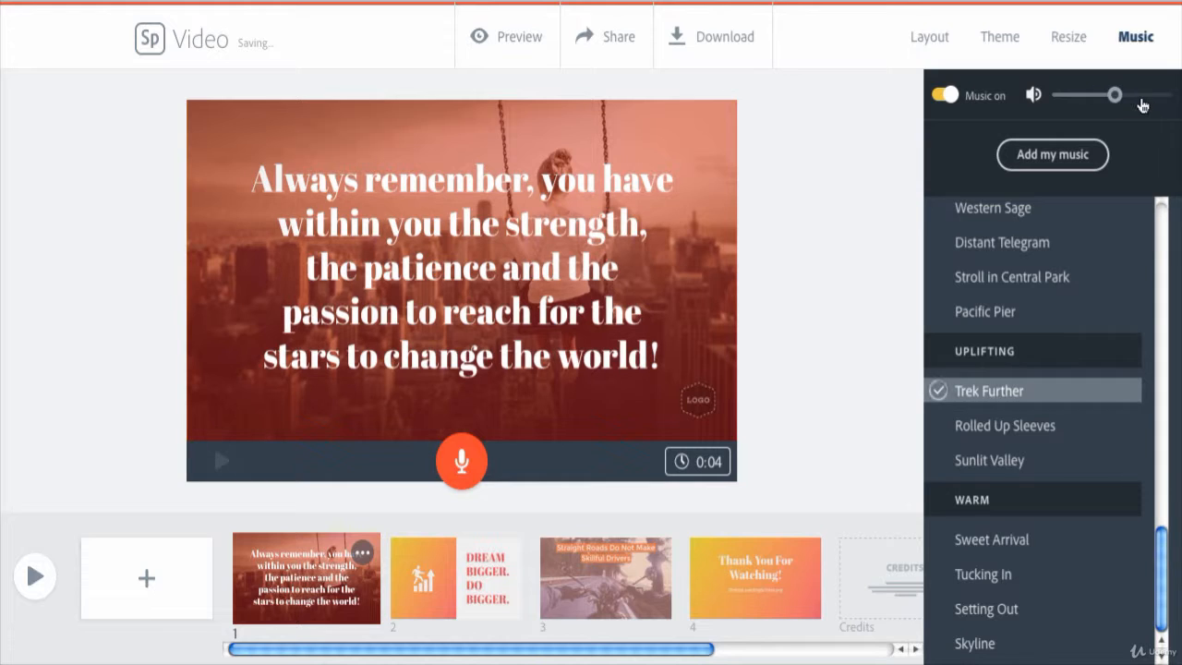
pyautogui.moveTo(1114, 94); pyautogui.dragTo(1152, 94)
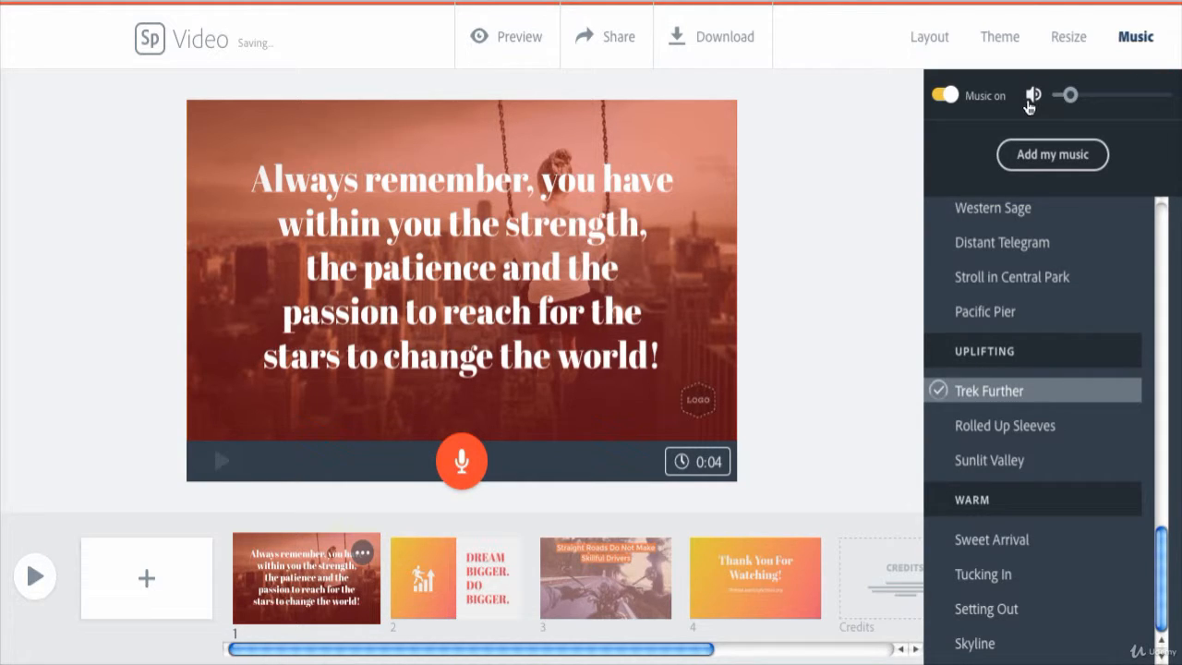
pyautogui.moveTo(1044, 118)
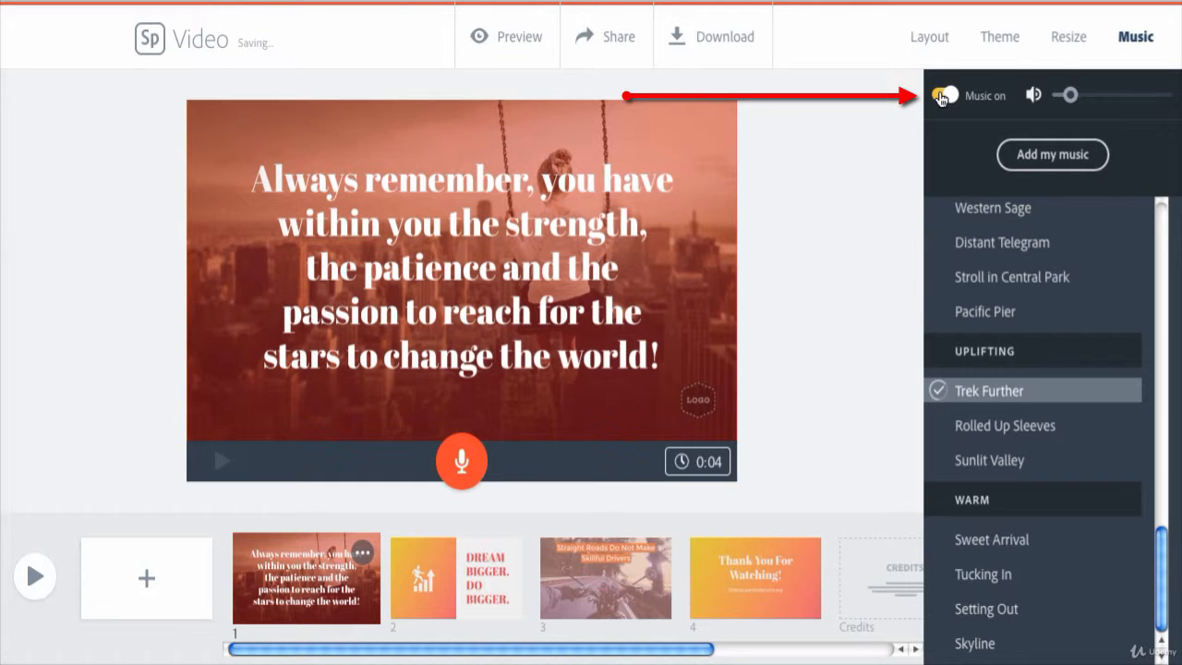
pyautogui.click(942, 94)
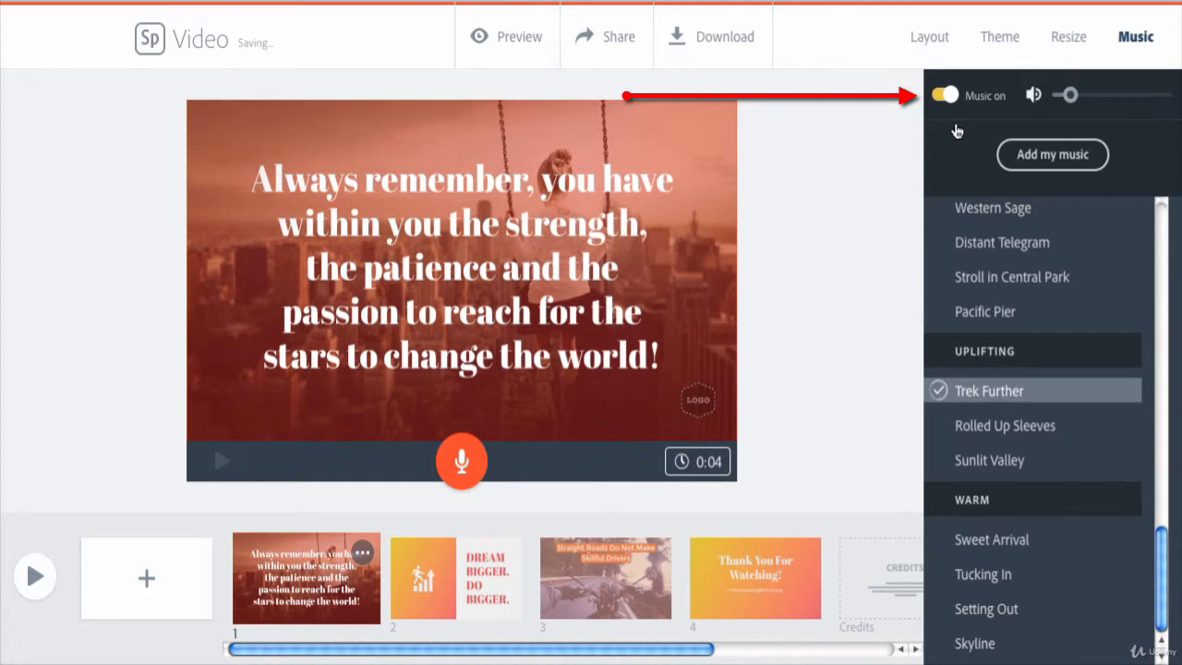
pyautogui.click(944, 95)
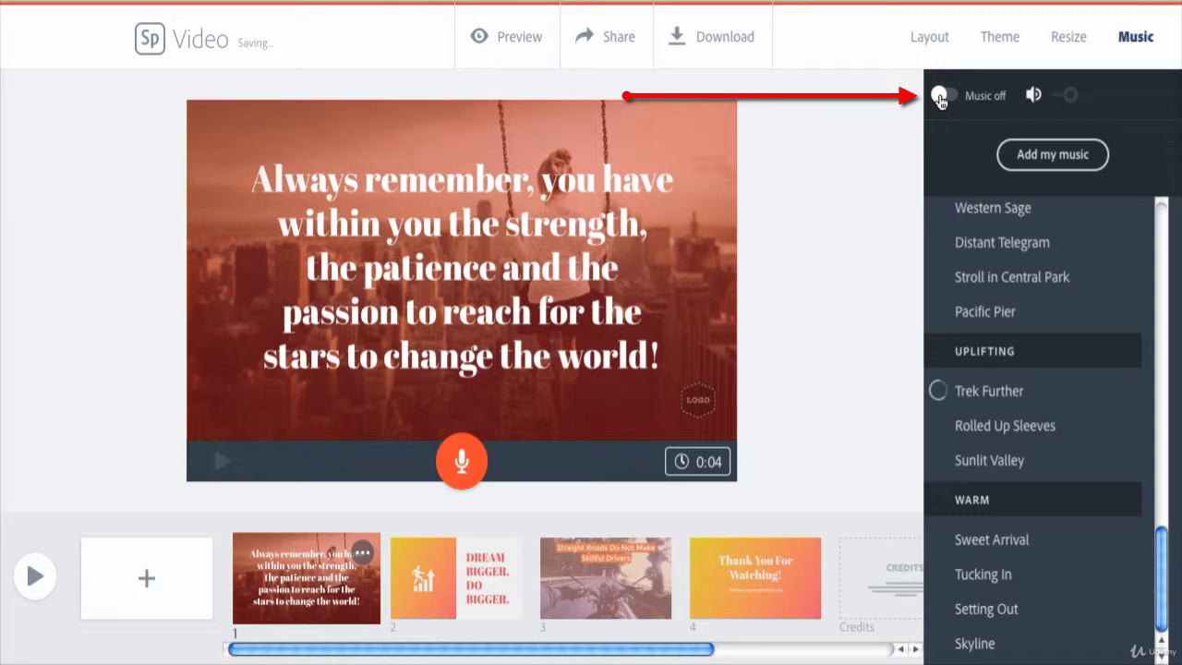
pyautogui.click(943, 95)
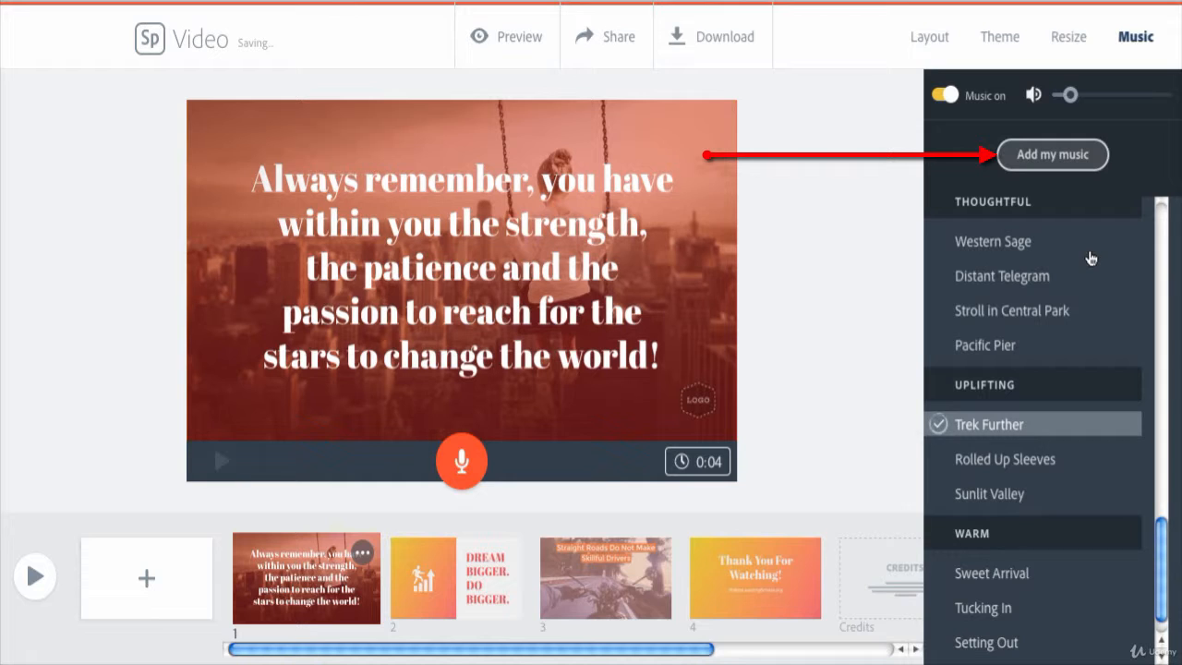
pyautogui.moveTo(785, 381)
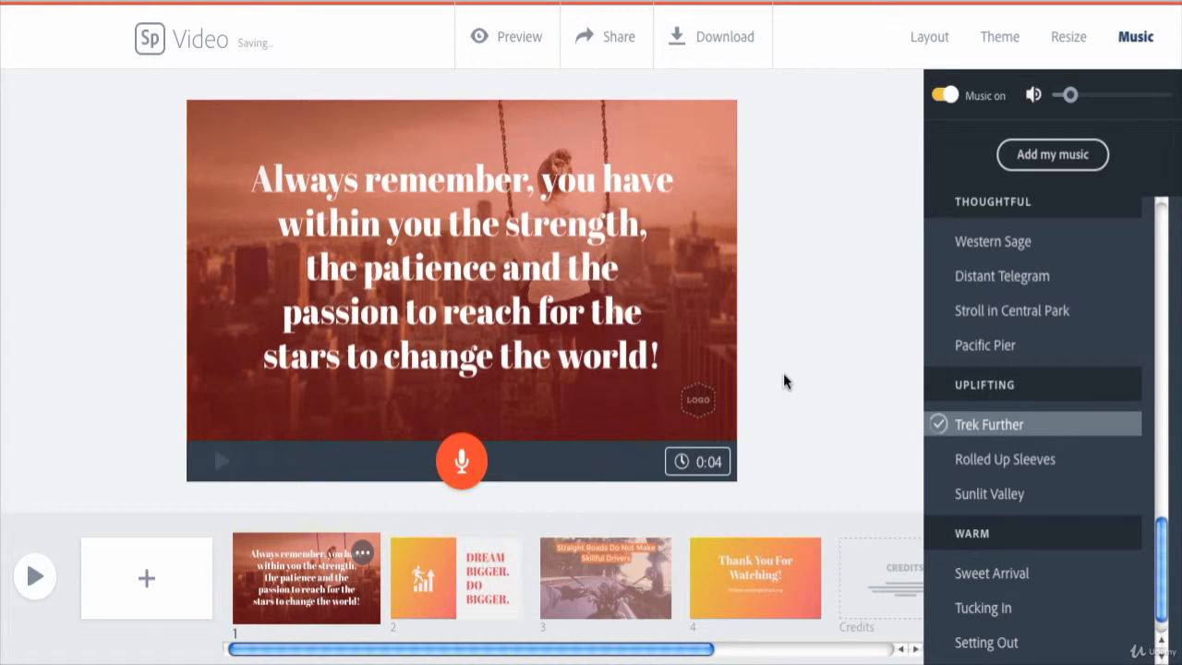
pyautogui.moveTo(852, 285)
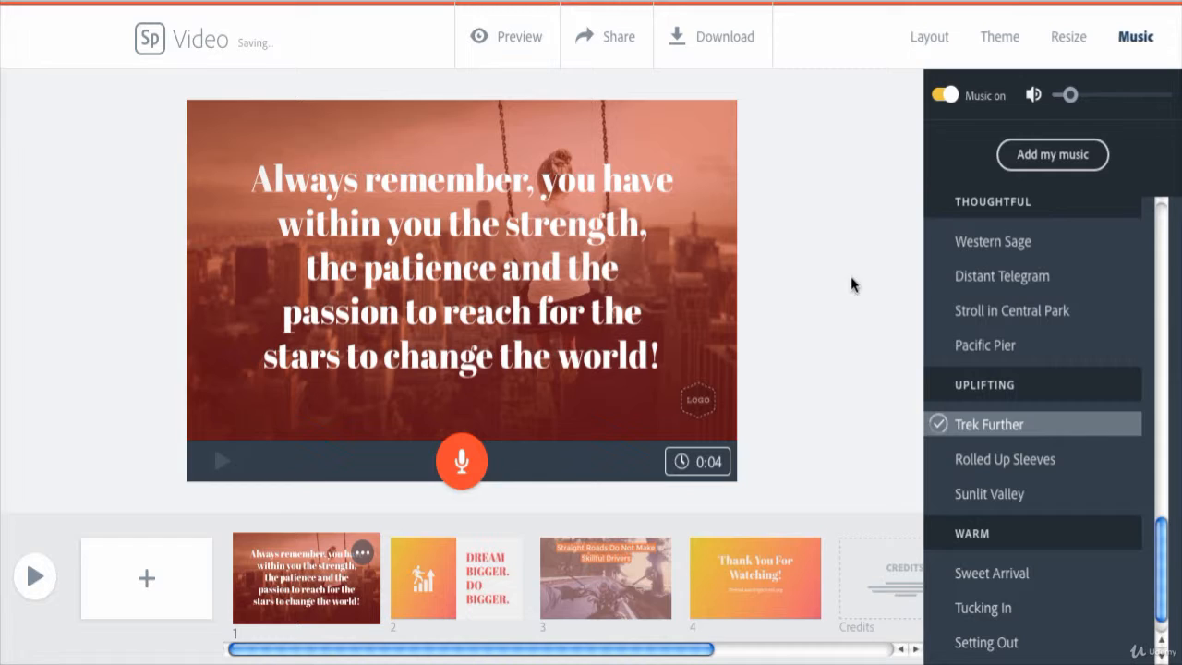
pyautogui.moveTo(785, 382)
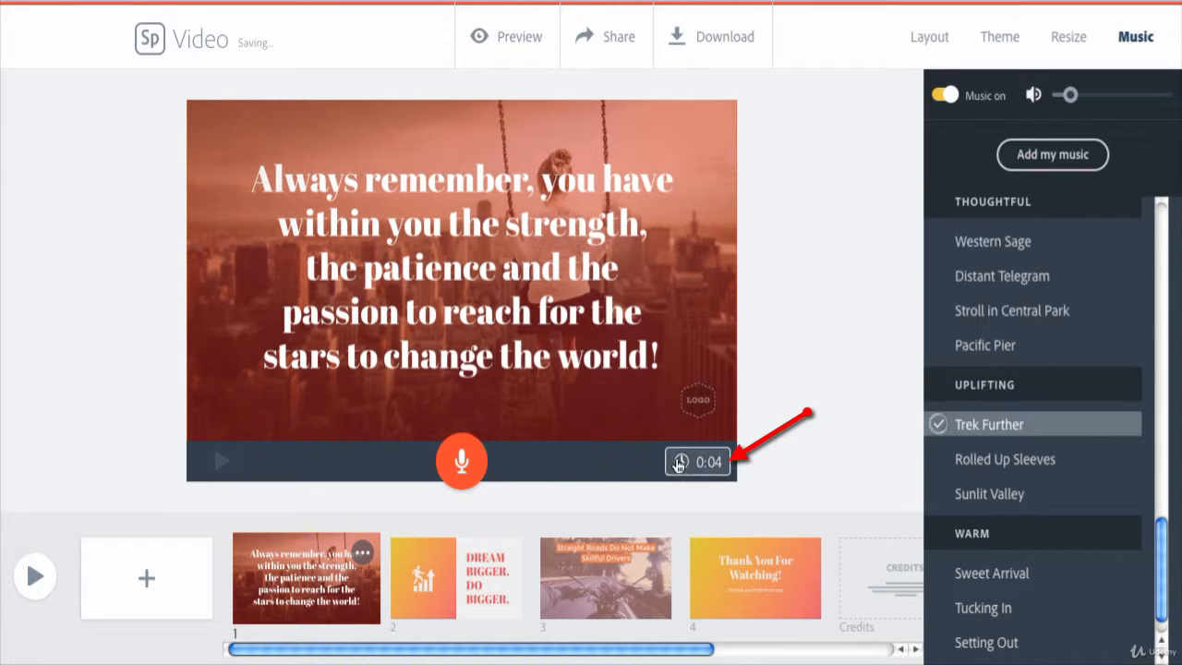
# Adjust the first slide's duration through 11, 8 and 25 seconds, settling on 5 seconds.
pyautogui.click(697, 461)
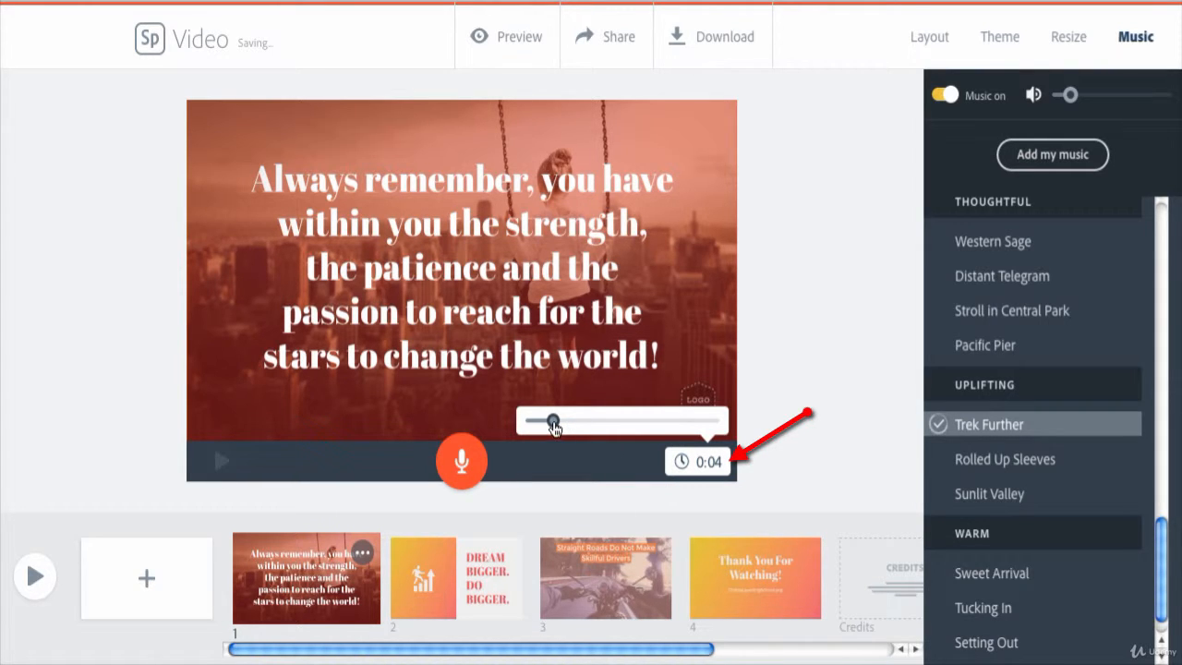
pyautogui.moveTo(552, 420); pyautogui.dragTo(593, 420)
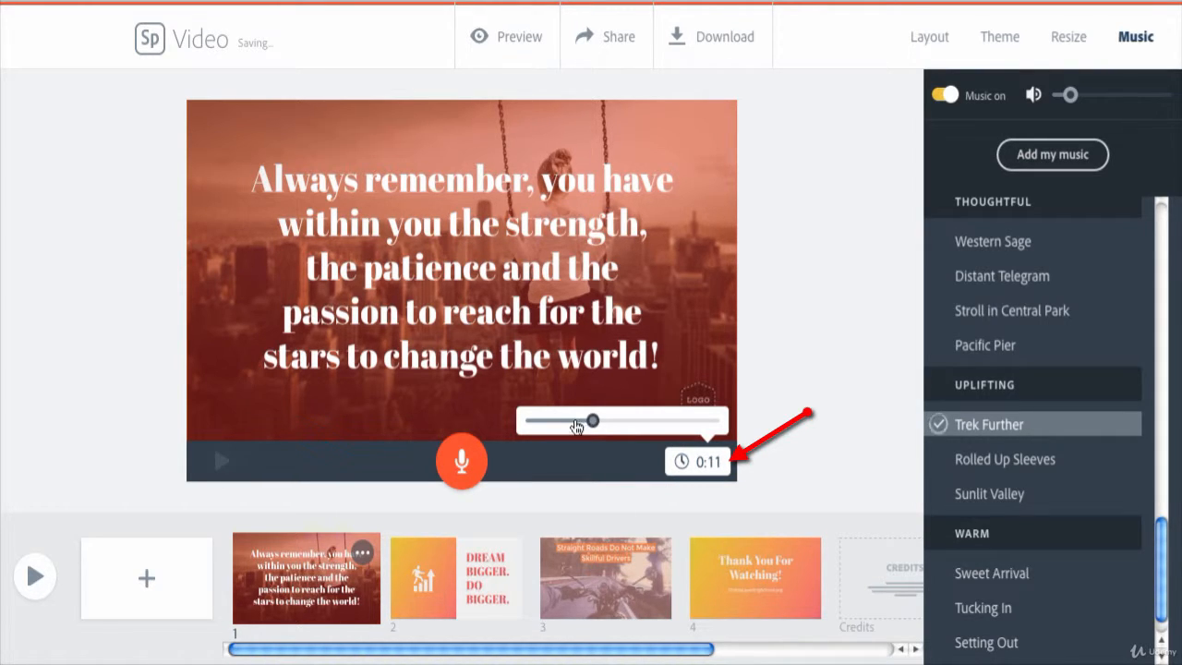
pyautogui.moveTo(593, 421); pyautogui.dragTo(575, 421)
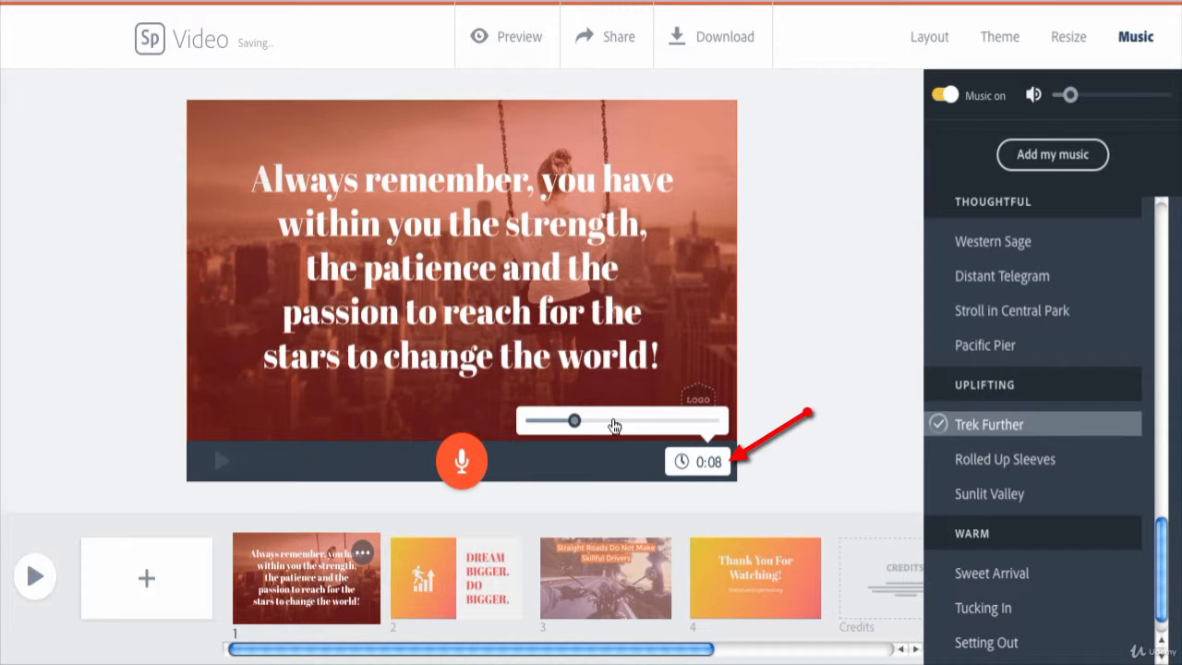
pyautogui.moveTo(577, 421); pyautogui.dragTo(676, 421)
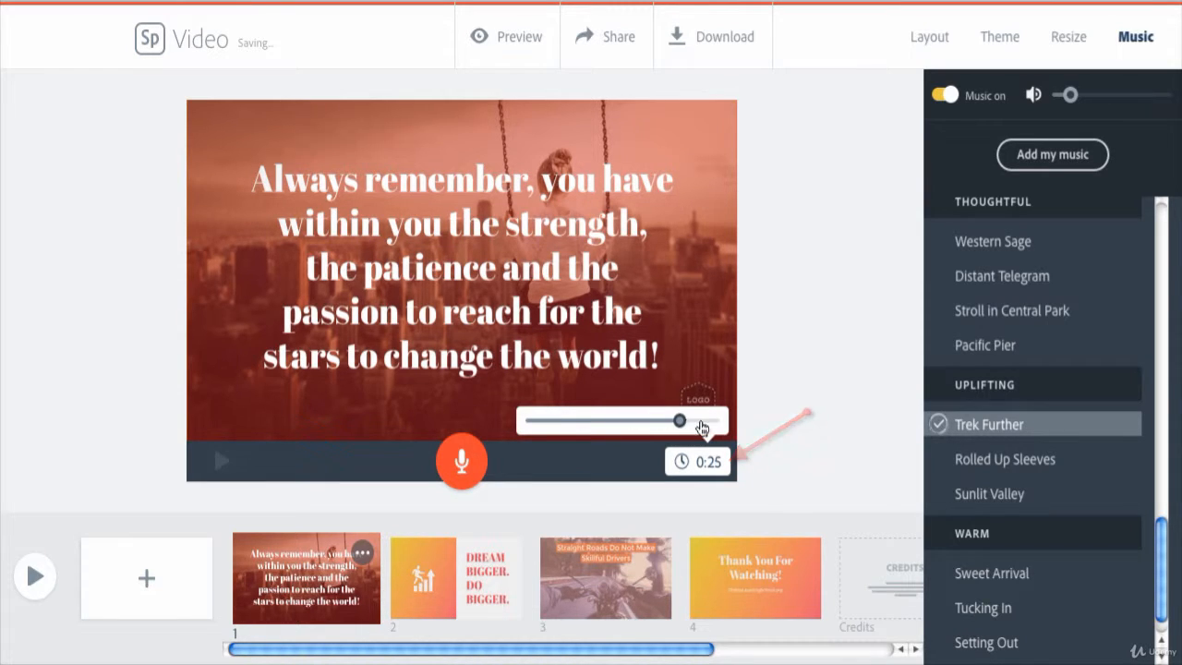
pyautogui.moveTo(679, 420); pyautogui.dragTo(545, 420)
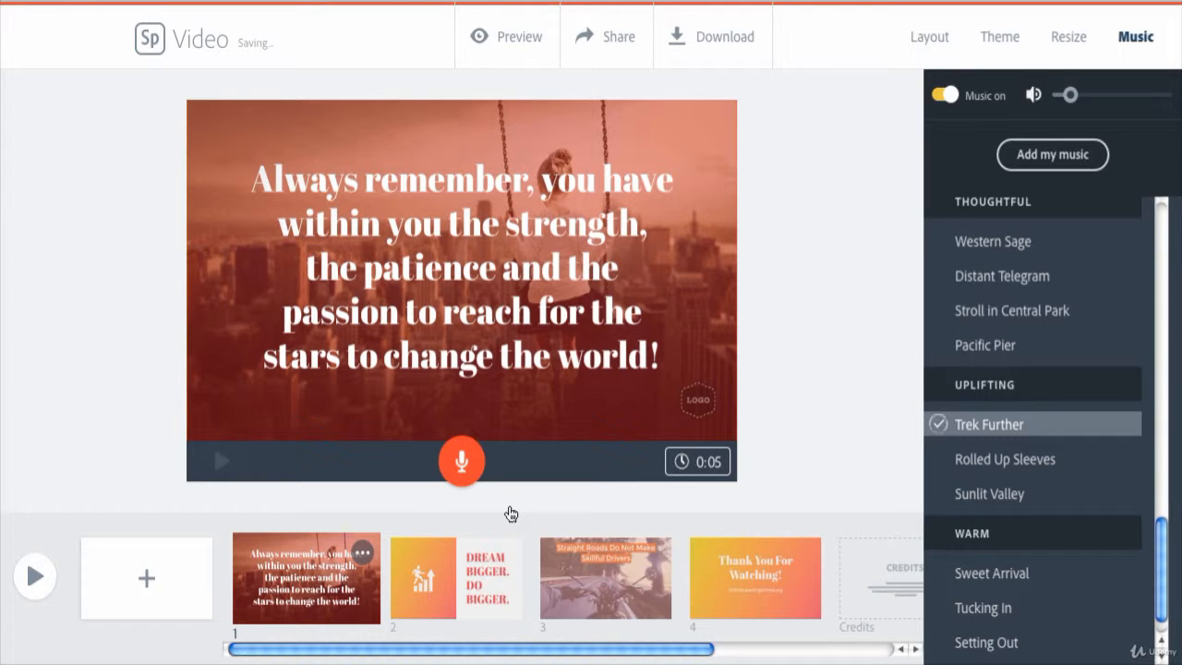
pyautogui.moveTo(511, 514)
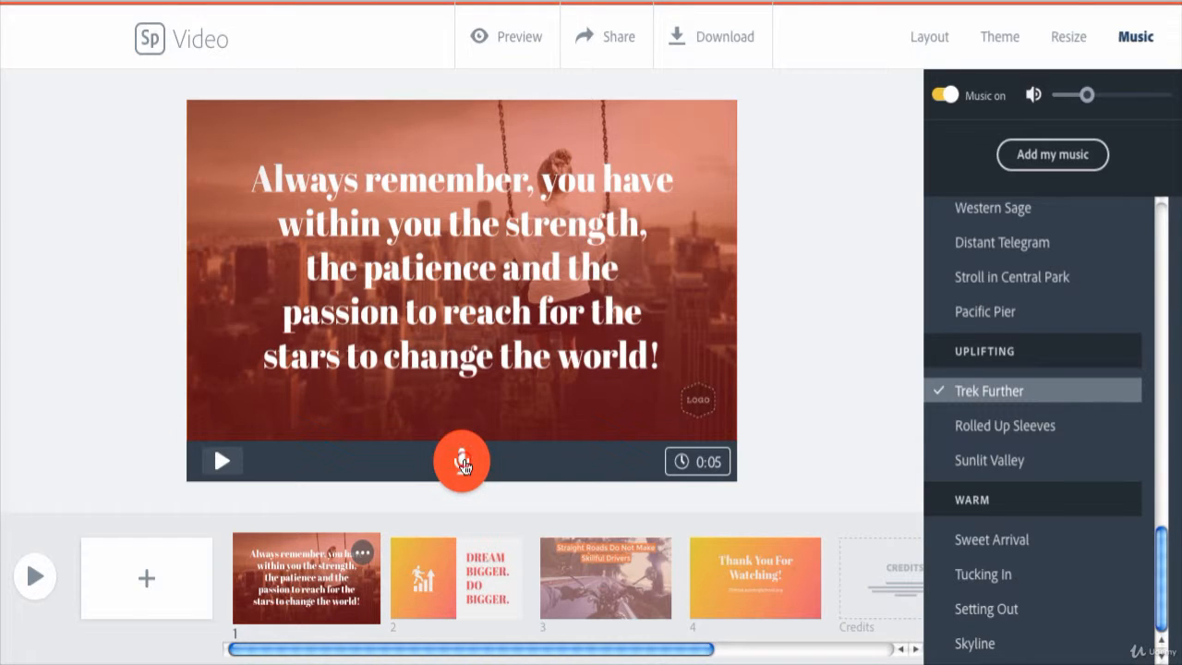
# Start recording narration for the first slide, prompting the microphone access request.
pyautogui.click(462, 461)
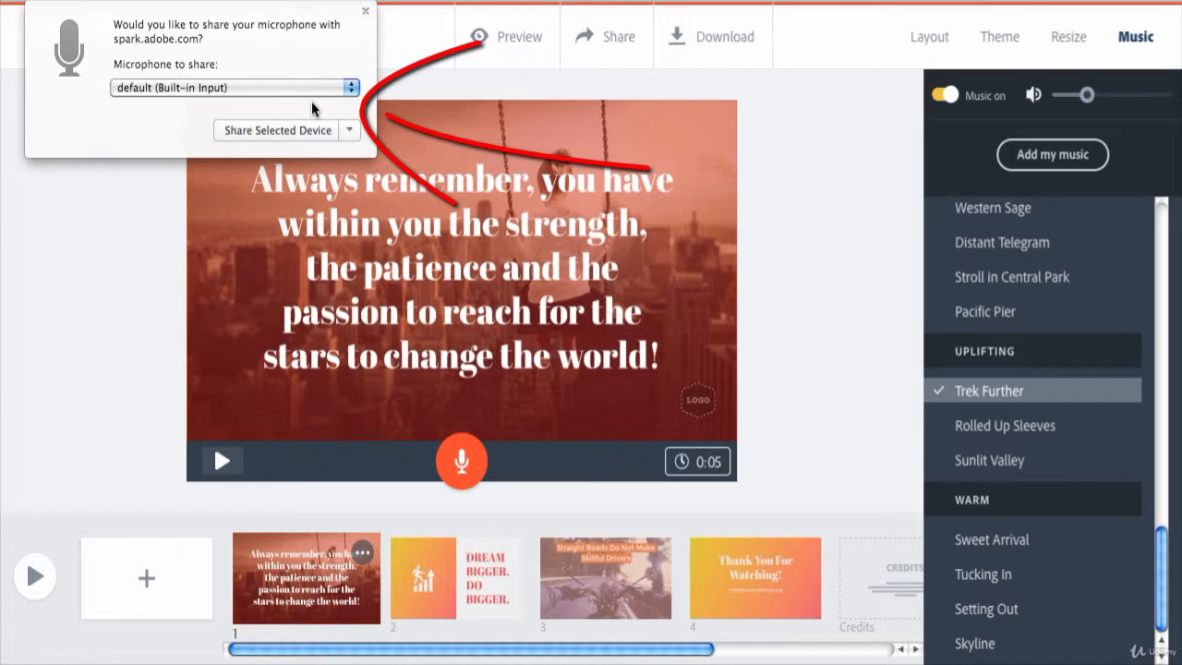
pyautogui.moveTo(291, 109)
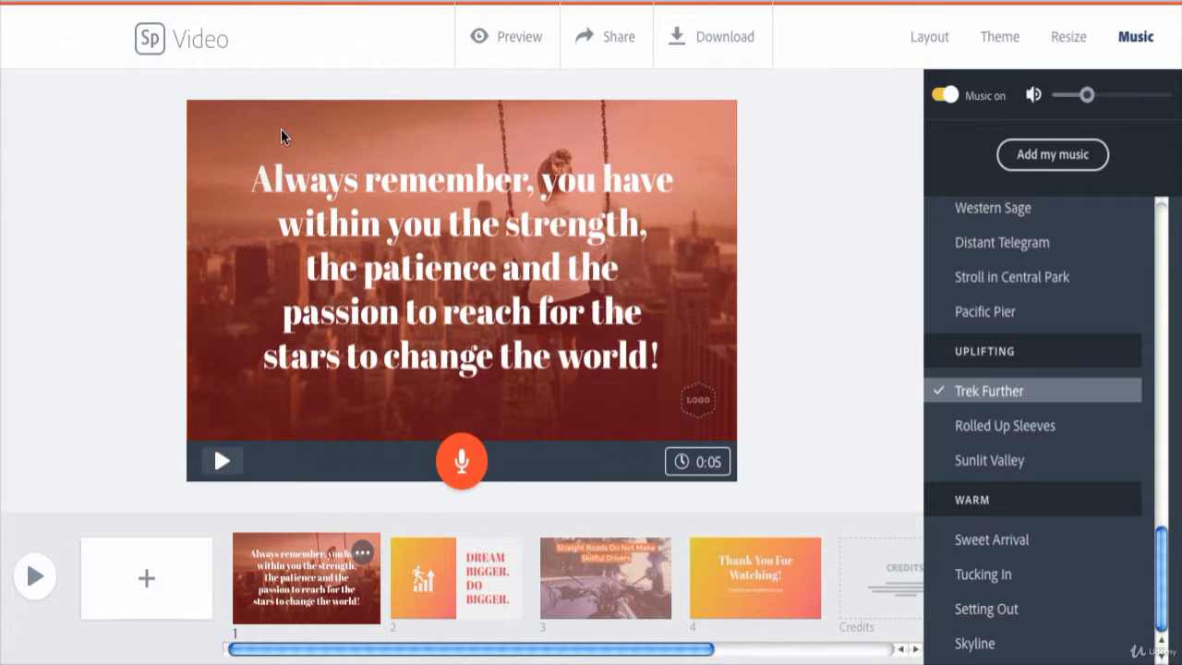
pyautogui.moveTo(349, 235)
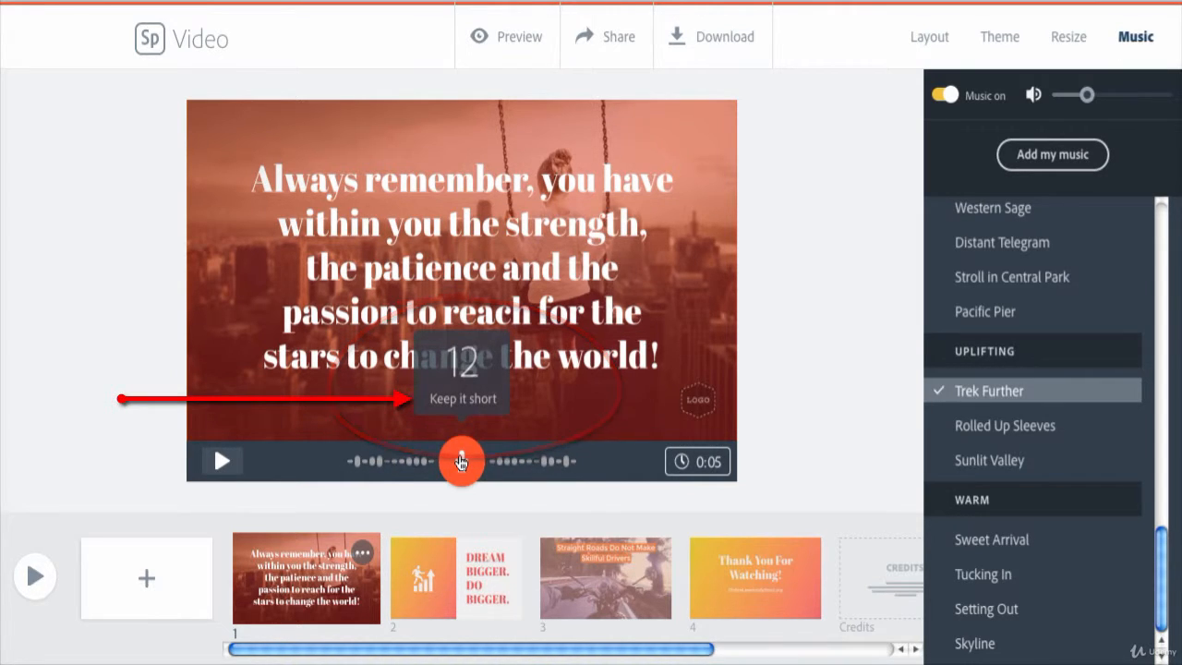
# Re-record the first slide's narration over several takes until one is kept at 7 seconds.
pyautogui.click(462, 461)
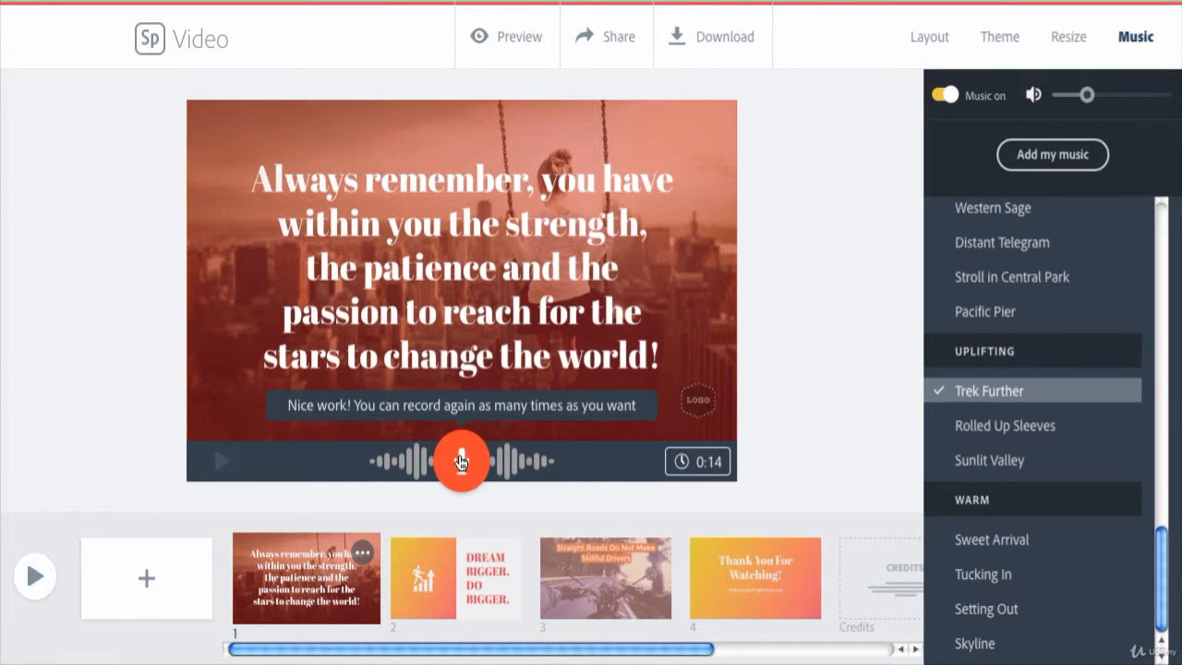
pyautogui.click(460, 460)
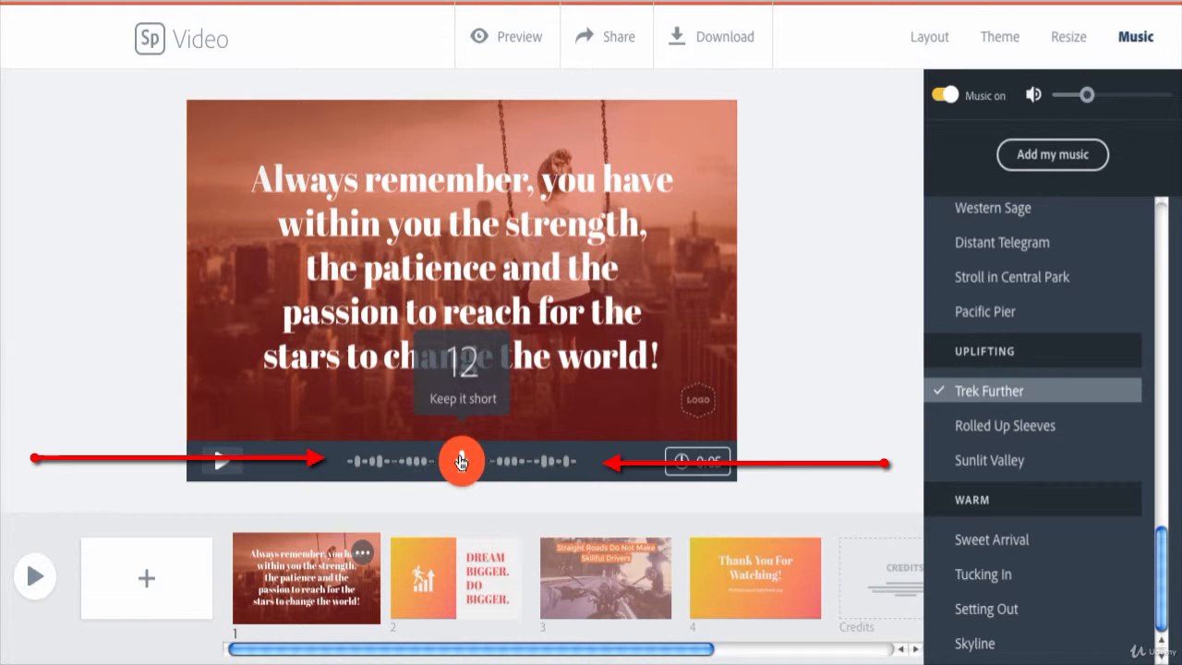
pyautogui.click(462, 462)
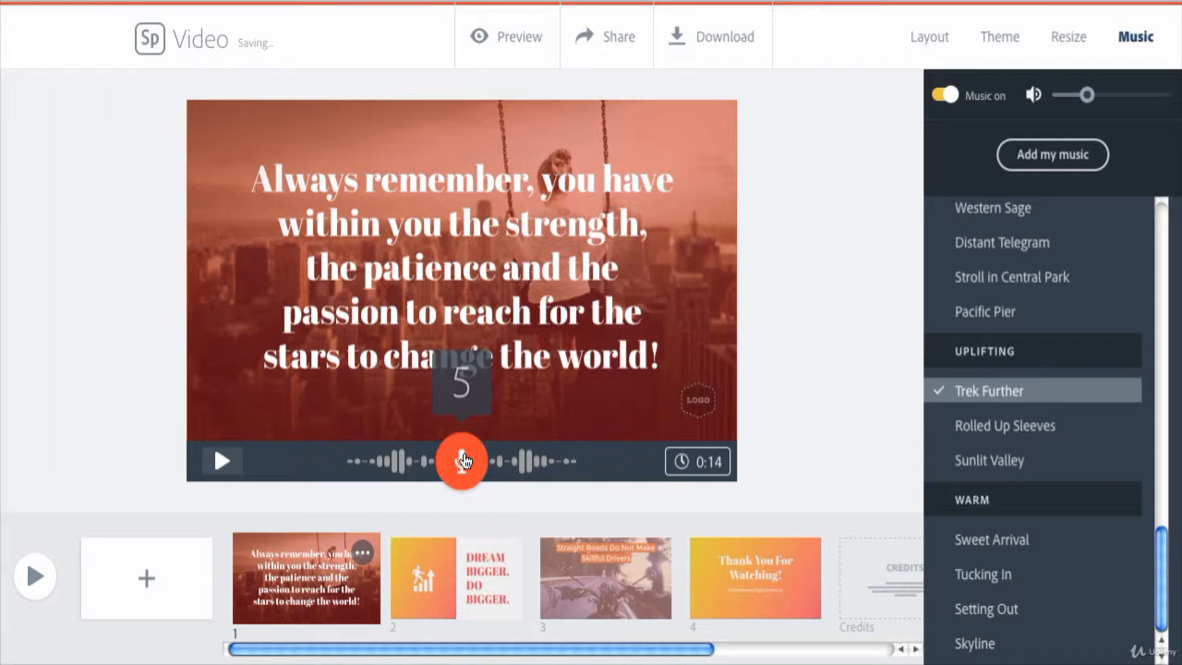
pyautogui.click(461, 462)
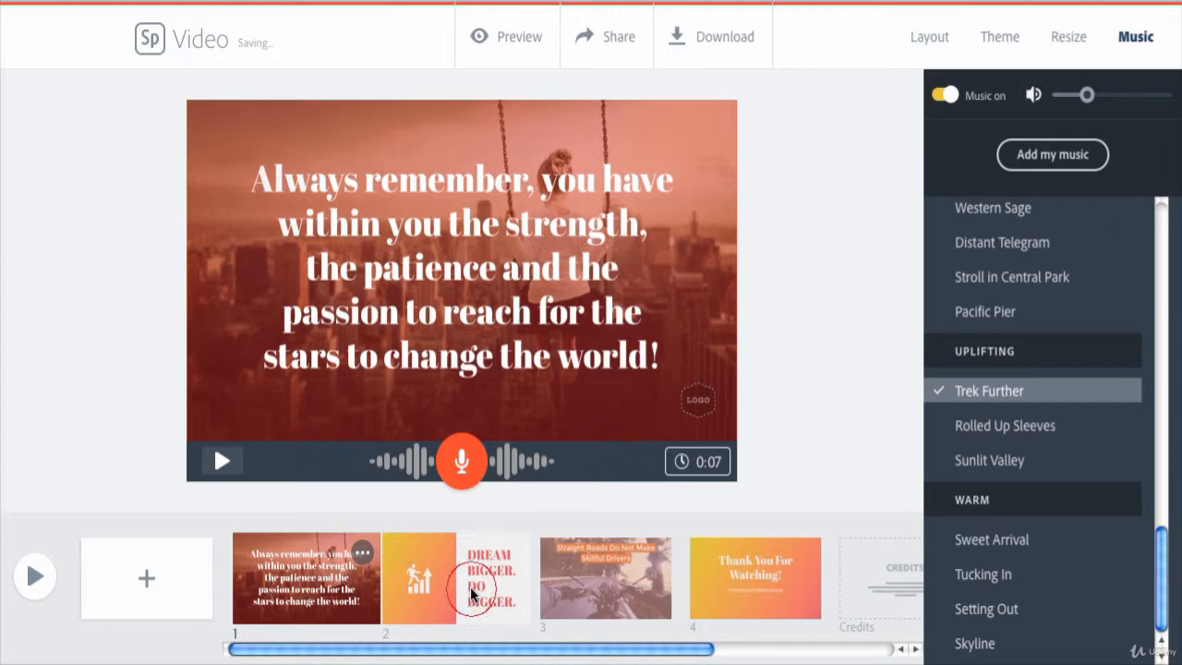
# Select the second slide and record its 6-second voiceover narration.
pyautogui.click(452, 577)
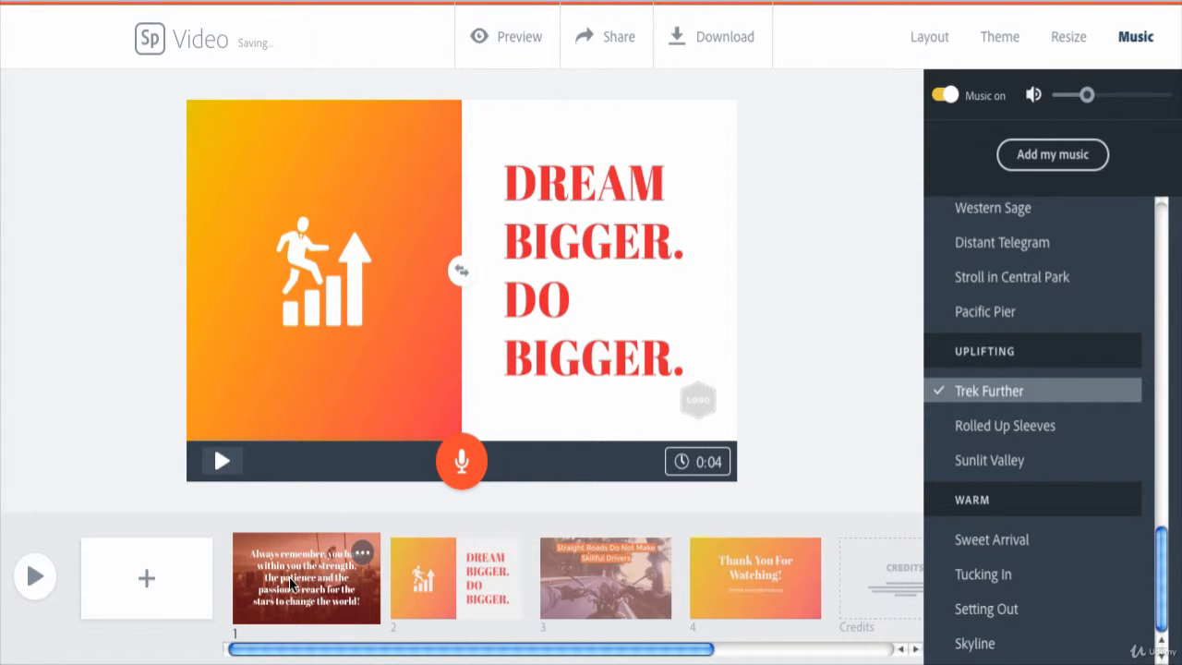
pyautogui.click(221, 461)
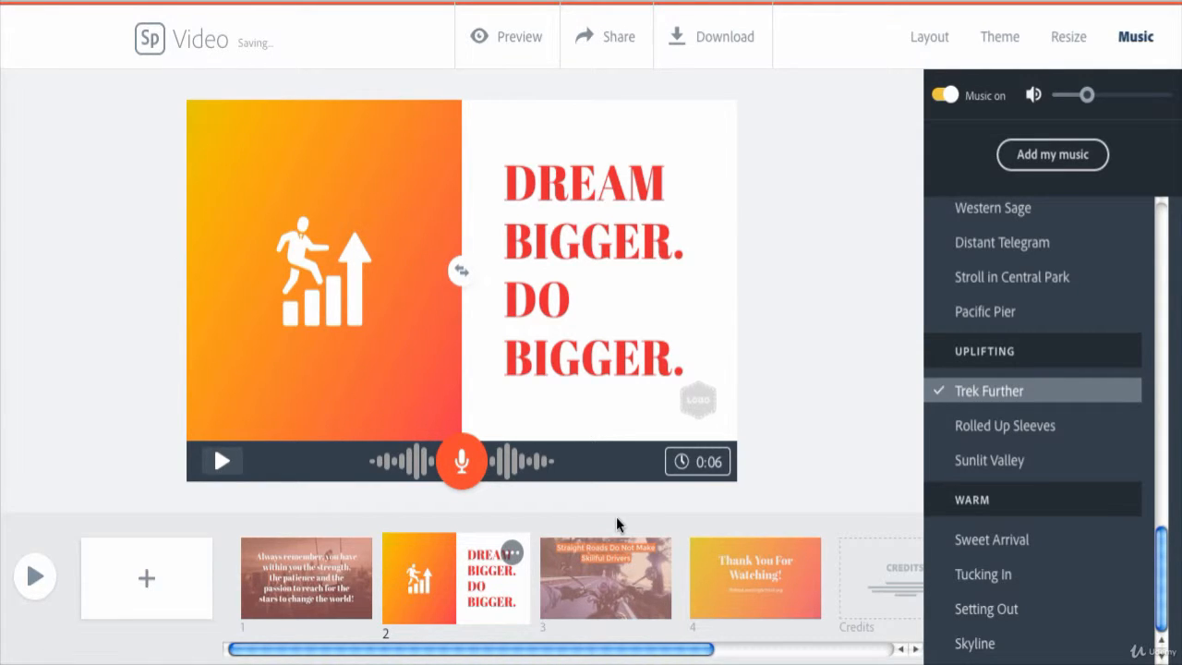
pyautogui.moveTo(697, 471)
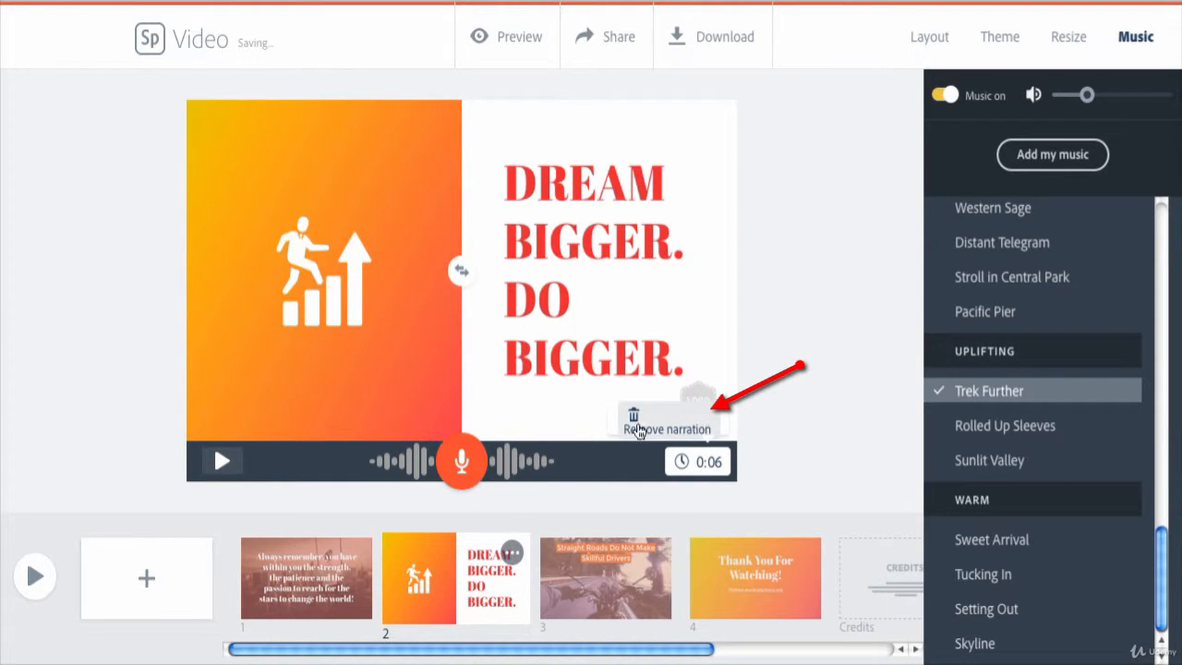
pyautogui.moveTo(690, 434)
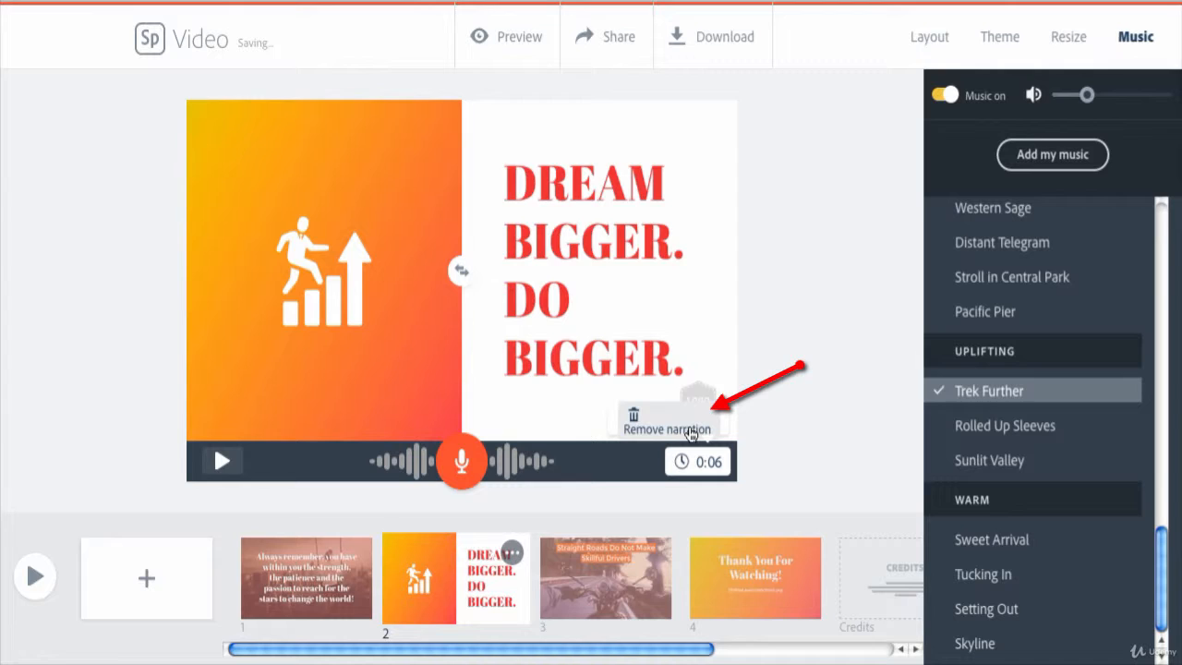